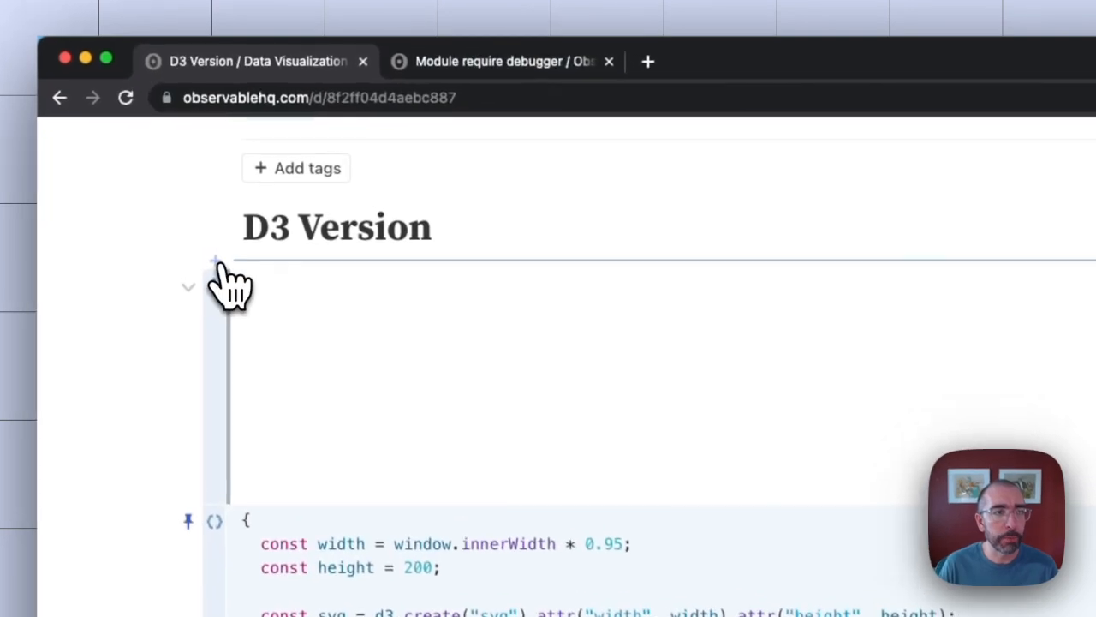
- Insert a cell under the D3 Version heading showing d3.version, which returns "7.8.5"
click(215, 263)
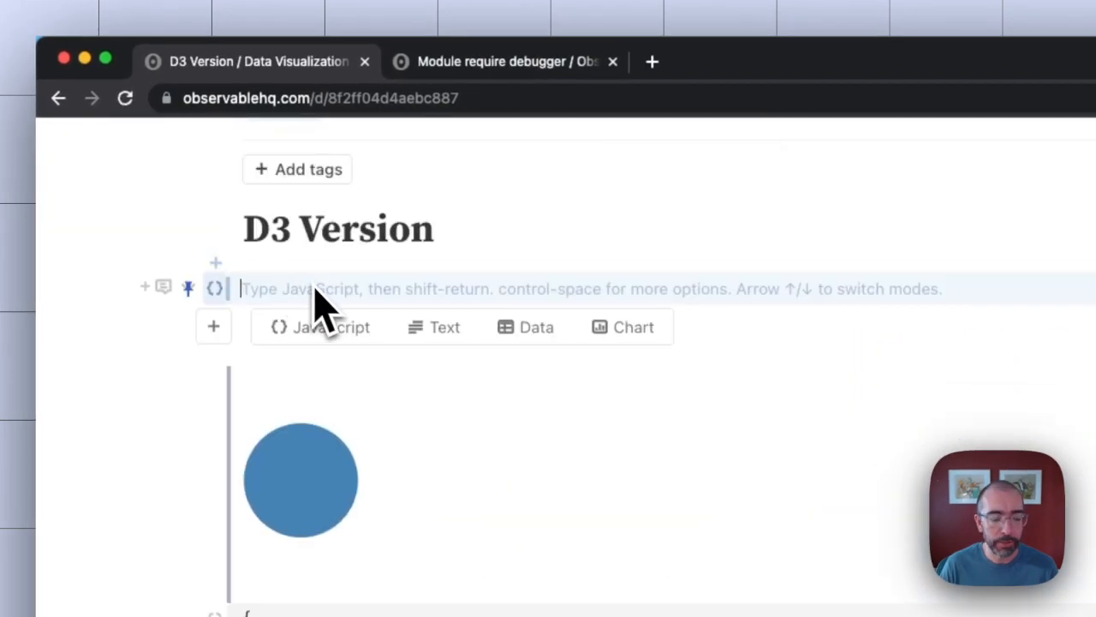
text(d3.ve)
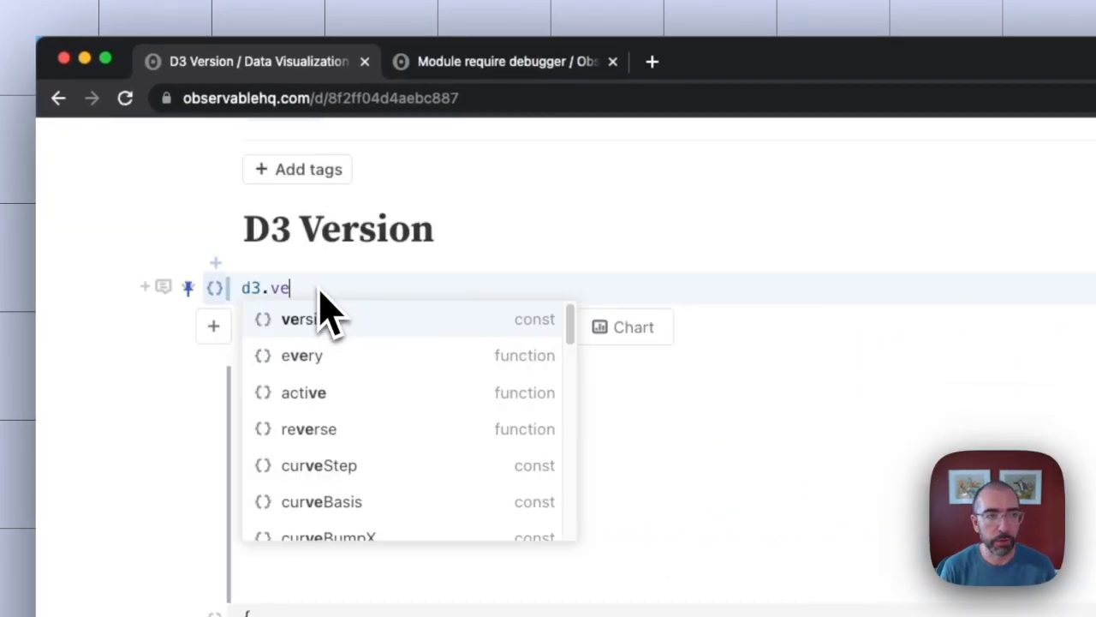
click(302, 319)
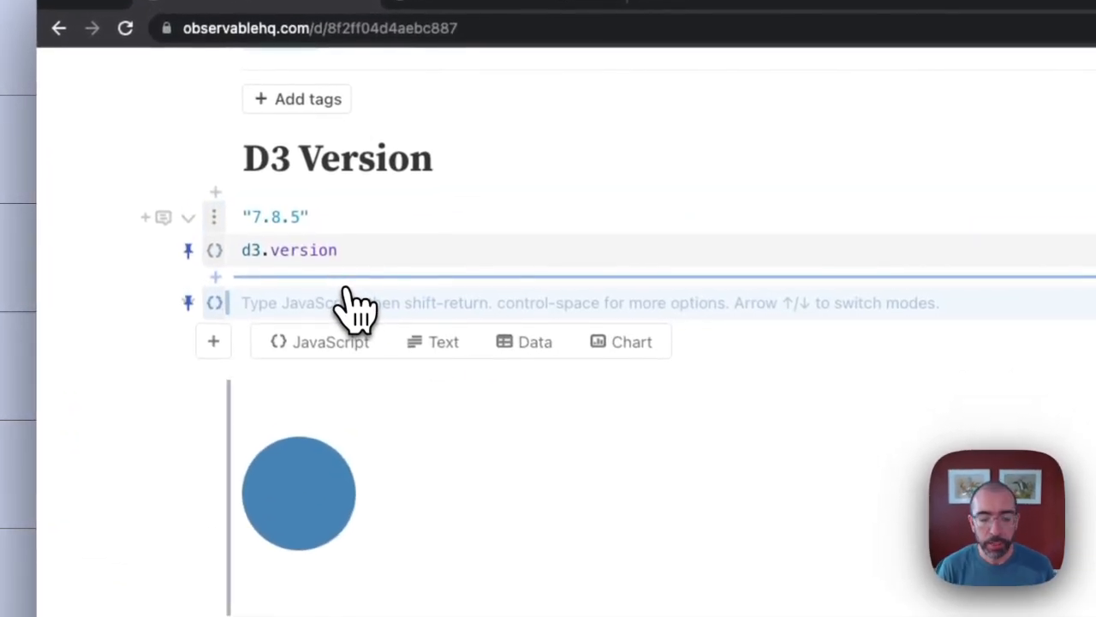
- Add the cell d3 = require("d3@6") so d3.version reports "6.7.0"
text(d3 = require("d3@6)
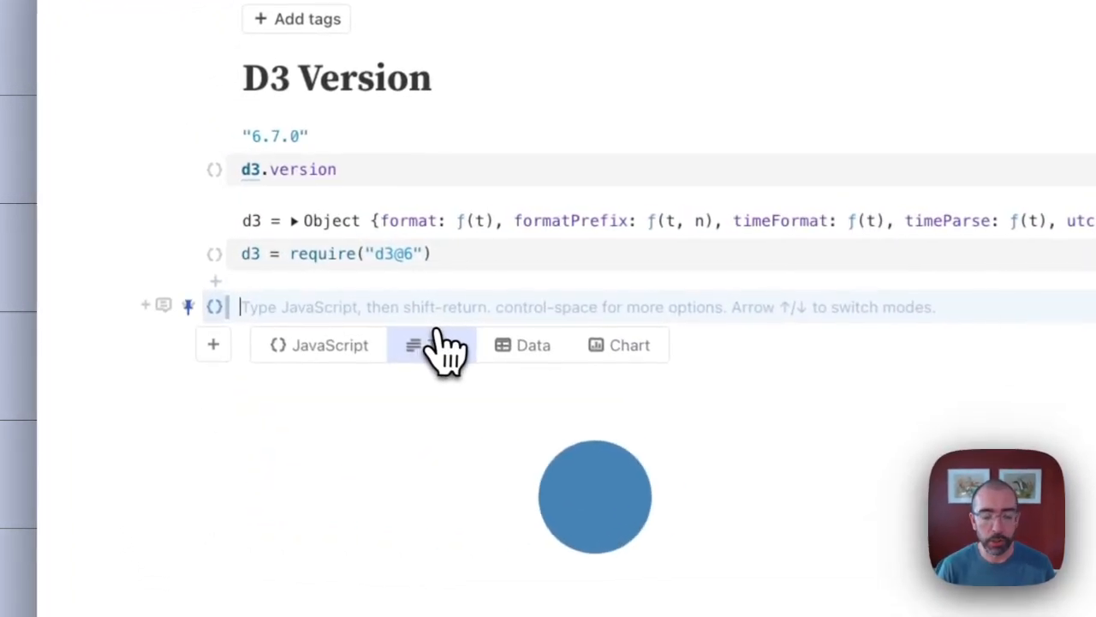
- Add the cell d3v5 = require("d3@5") to load D3 version 5 alongside version 6
text(d3v5)
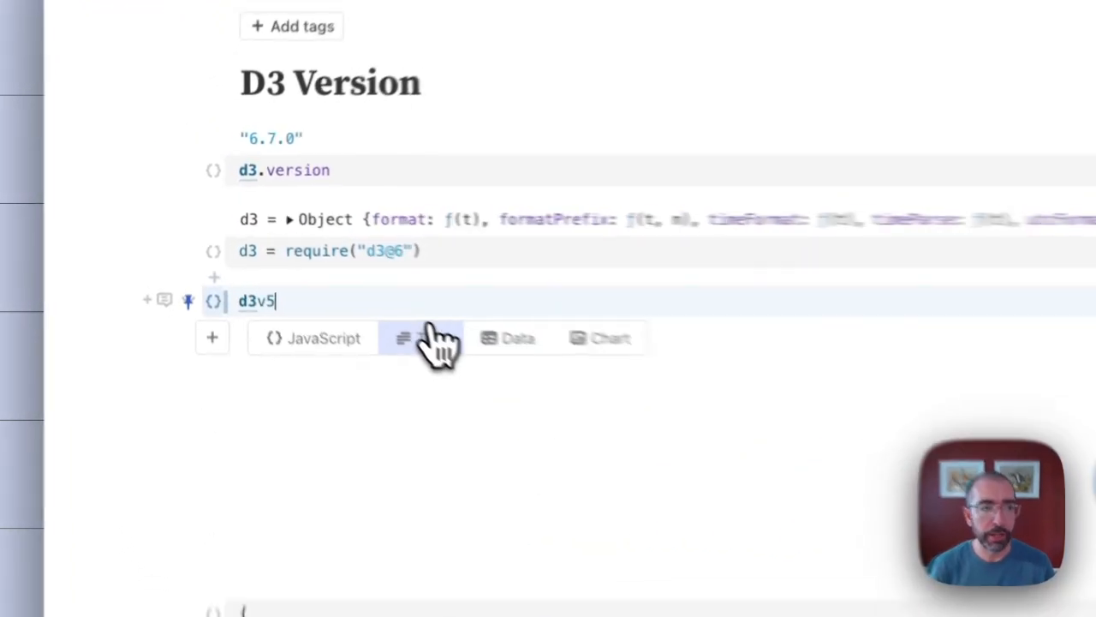
text(= require("d3@5)
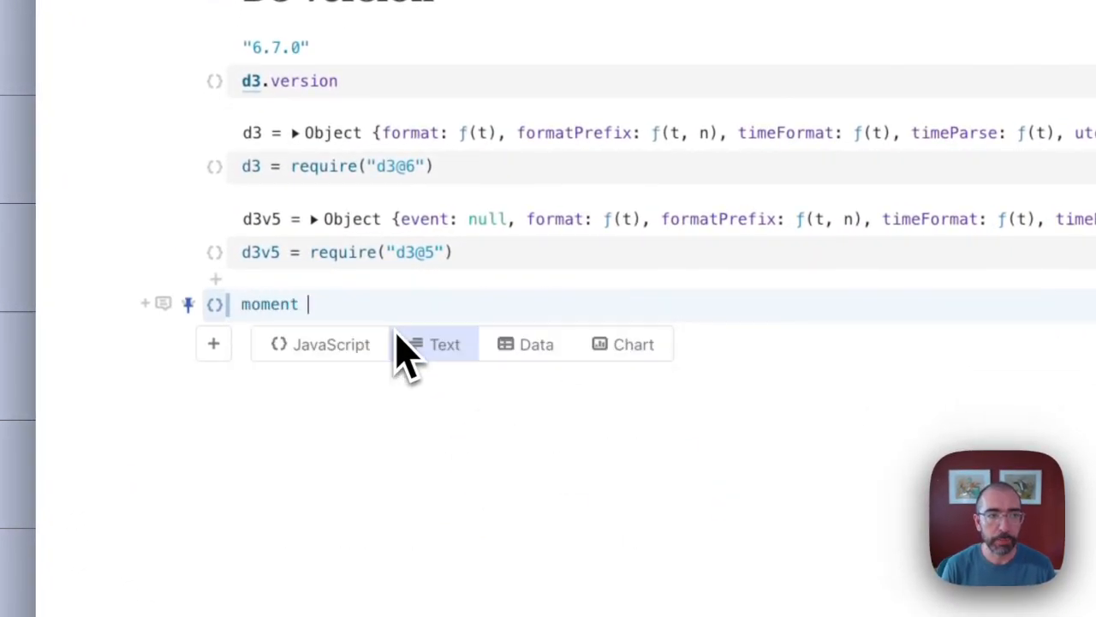
- Complete moment = require("moment"), then switch to the Module require debugger notebook
text(= require("moment)
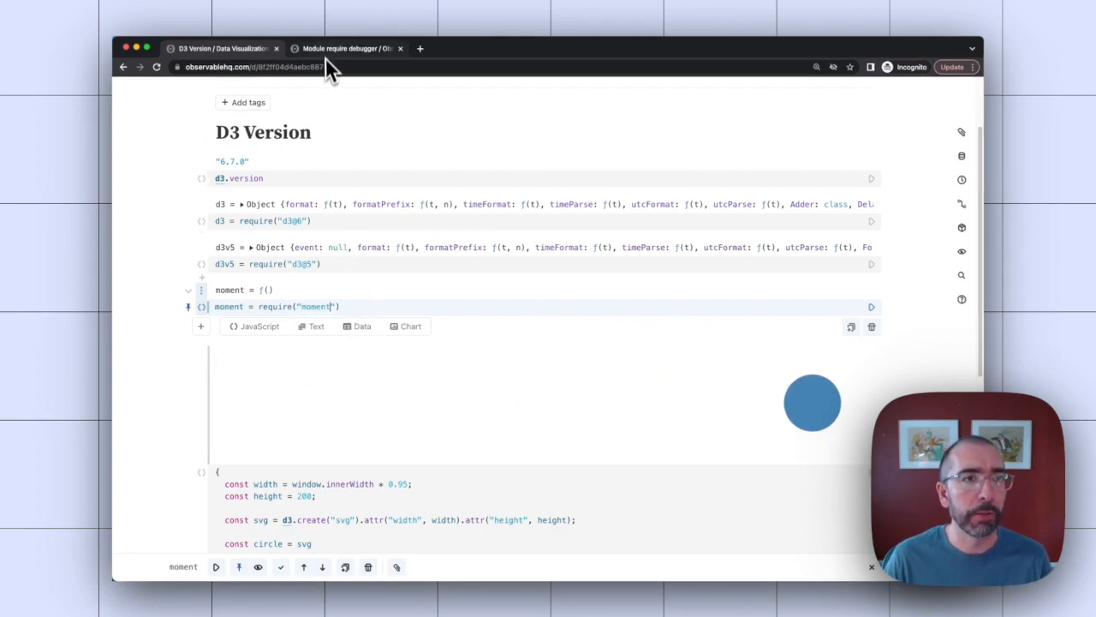
click(347, 48)
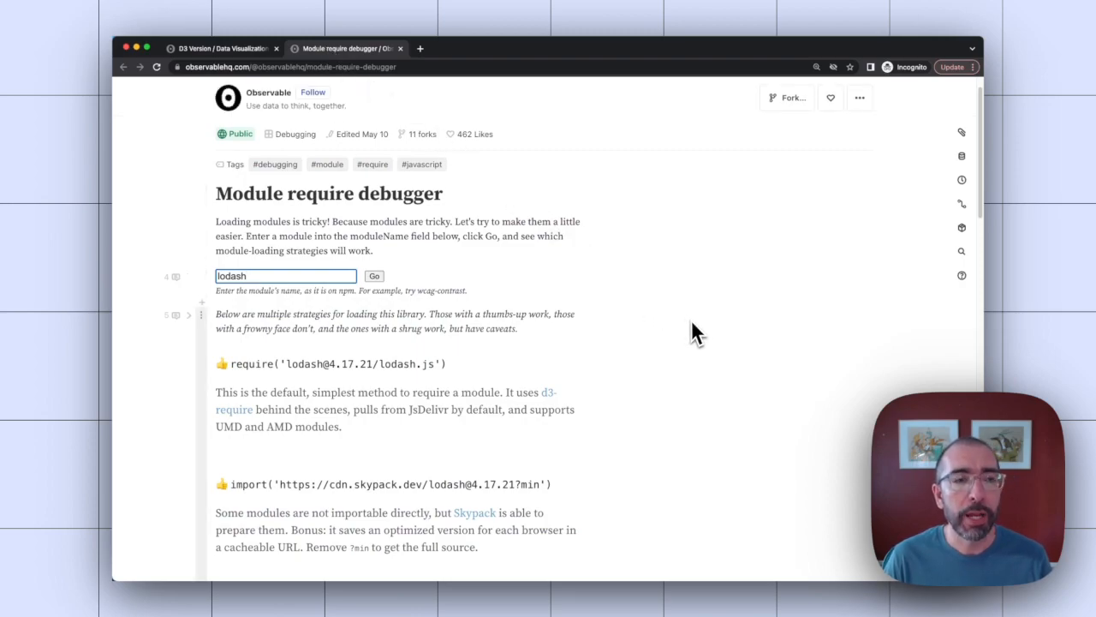